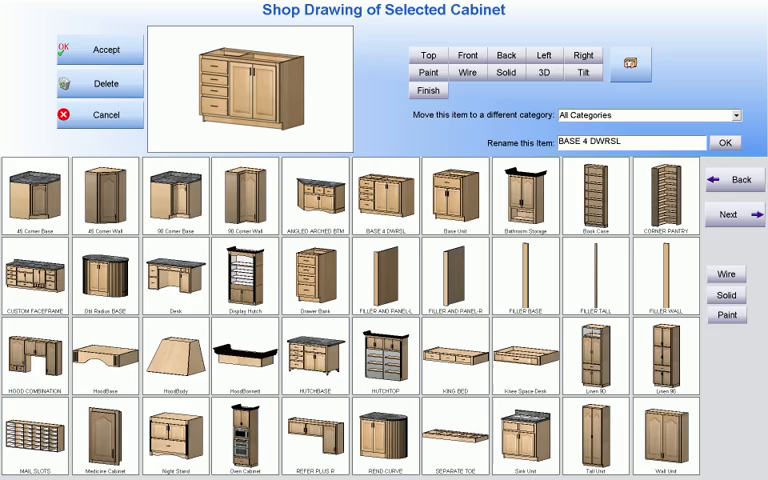
# Step: Accept the cabinet shop drawing to return to Job 115's Kitchen with 15 cabinets
pyautogui.click(94, 48)
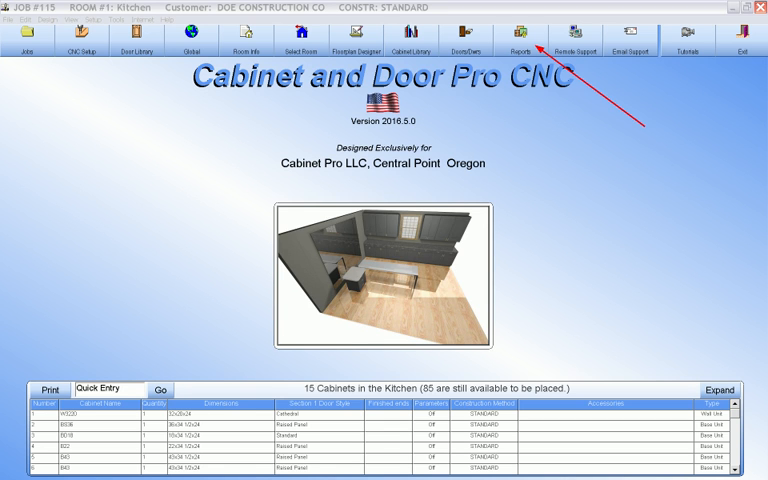
# Step: Open the Reports room selection listing the Kitchen and its 15 cabinets
pyautogui.click(519, 42)
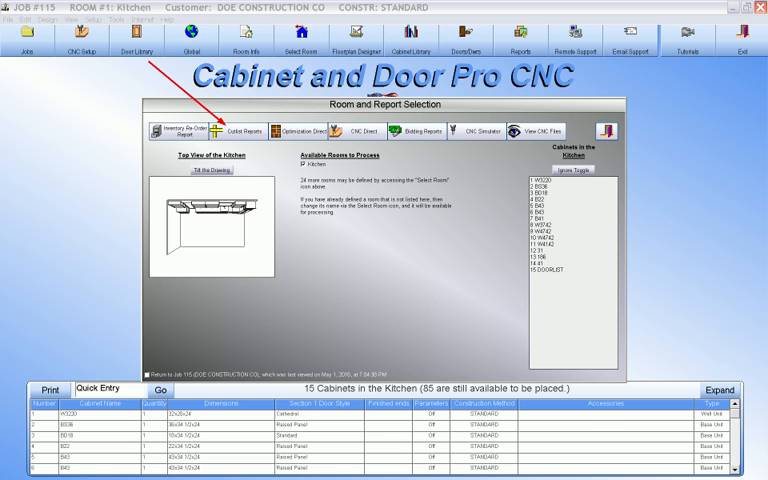
# Step: Run Optimization Direct and accept the 16-sheet prefinished maple panel layout
pyautogui.click(249, 130)
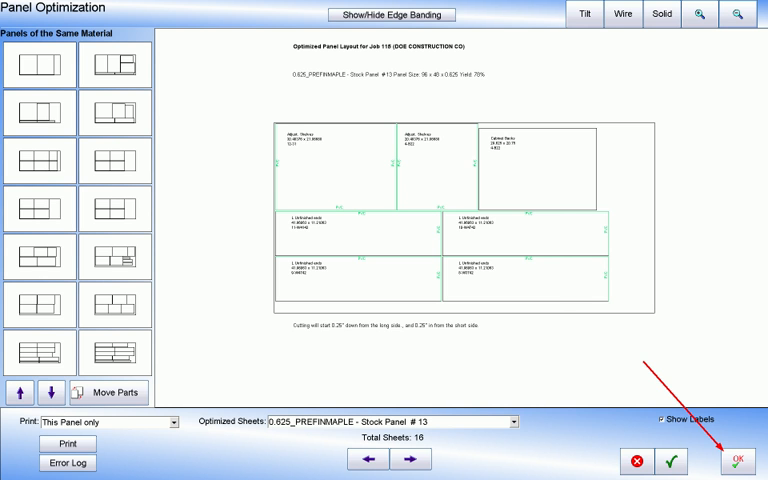
pyautogui.click(737, 461)
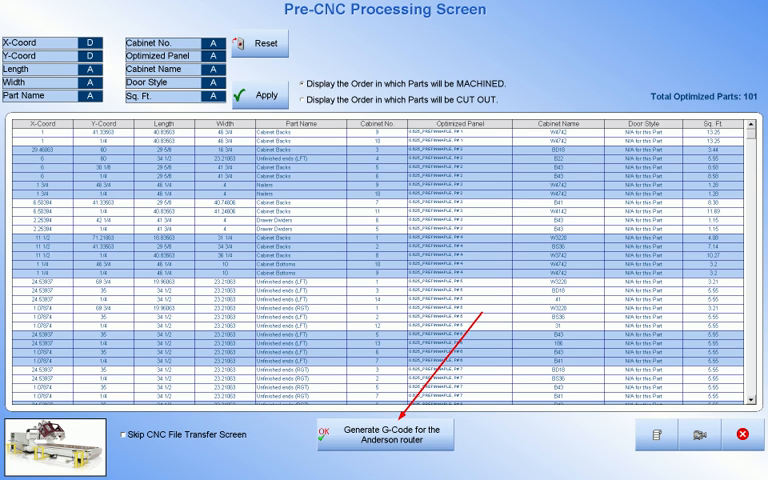
# Step: Generate Anderson router G-code from the 101 optimized parts
pyautogui.click(383, 435)
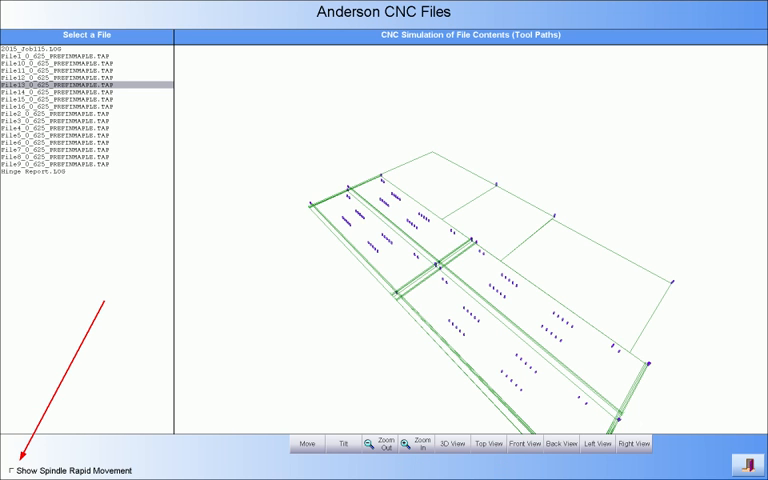
# Step: Briefly show then hide spindle rapid movements, and preview File5_0_625_PREFINMAPLE.TAP toolpaths
pyautogui.click(10, 471)
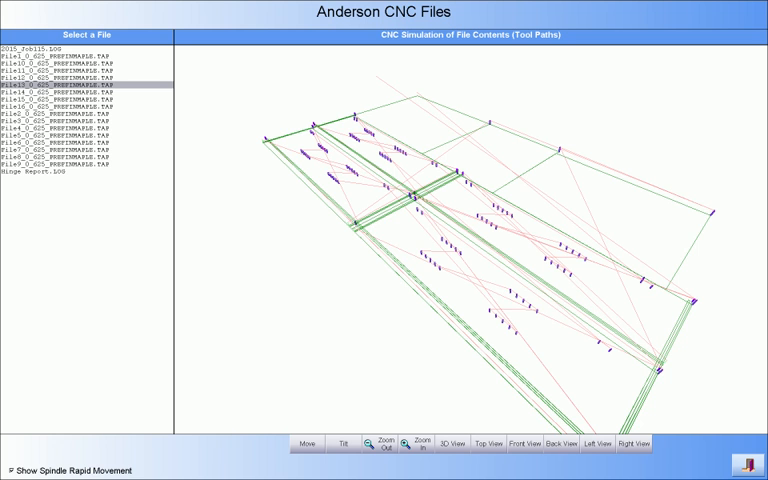
pyautogui.click(10, 470)
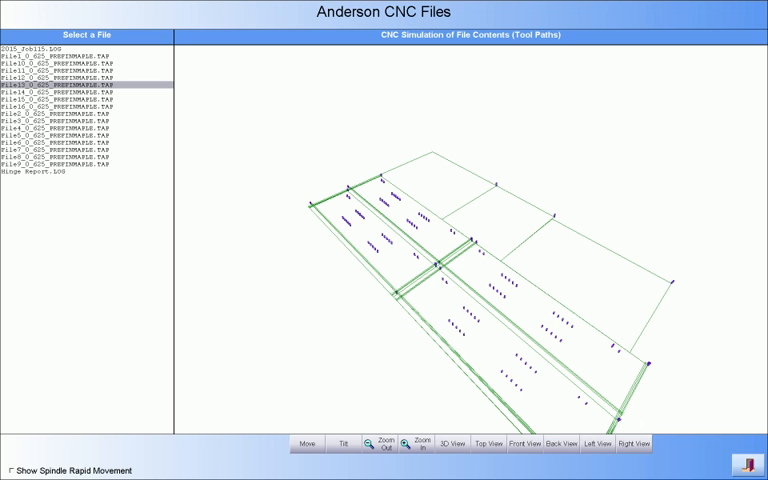
pyautogui.click(64, 137)
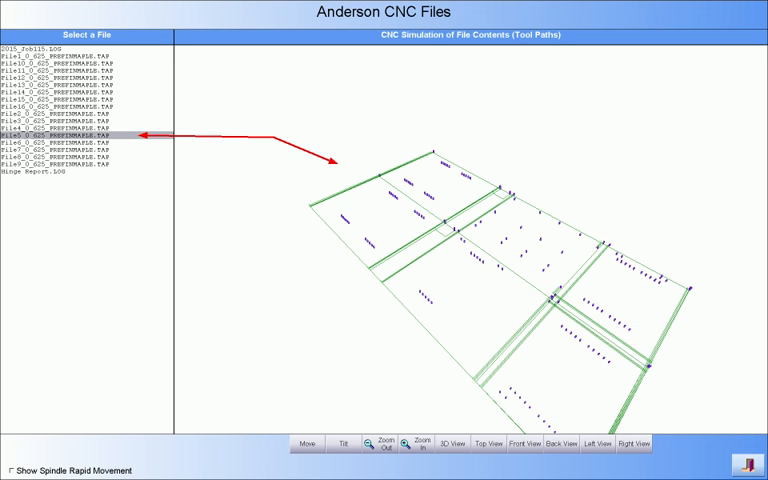